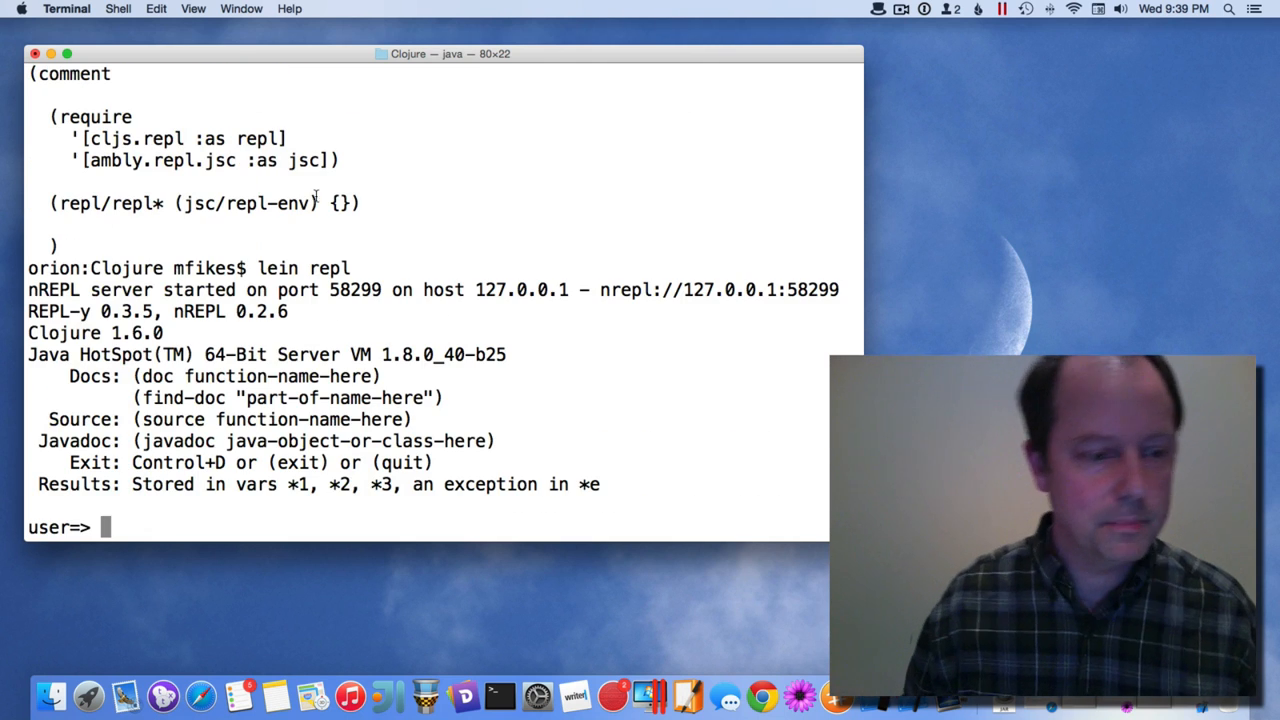
- Require cljs.repl and ambly.repl.jsc, then start the REPL with (repl/repl* (jsc/repl-env) {})
left_click_drag(51, 117, 340, 160)
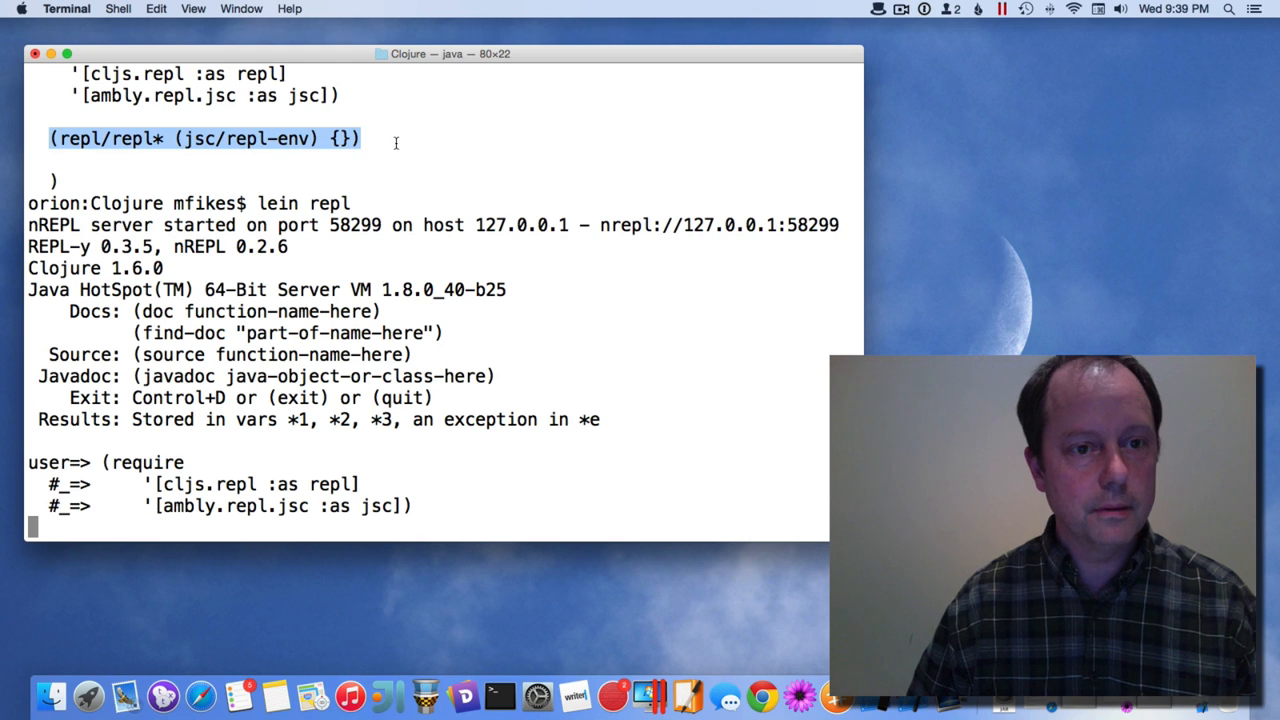
key("Return")
type("r")
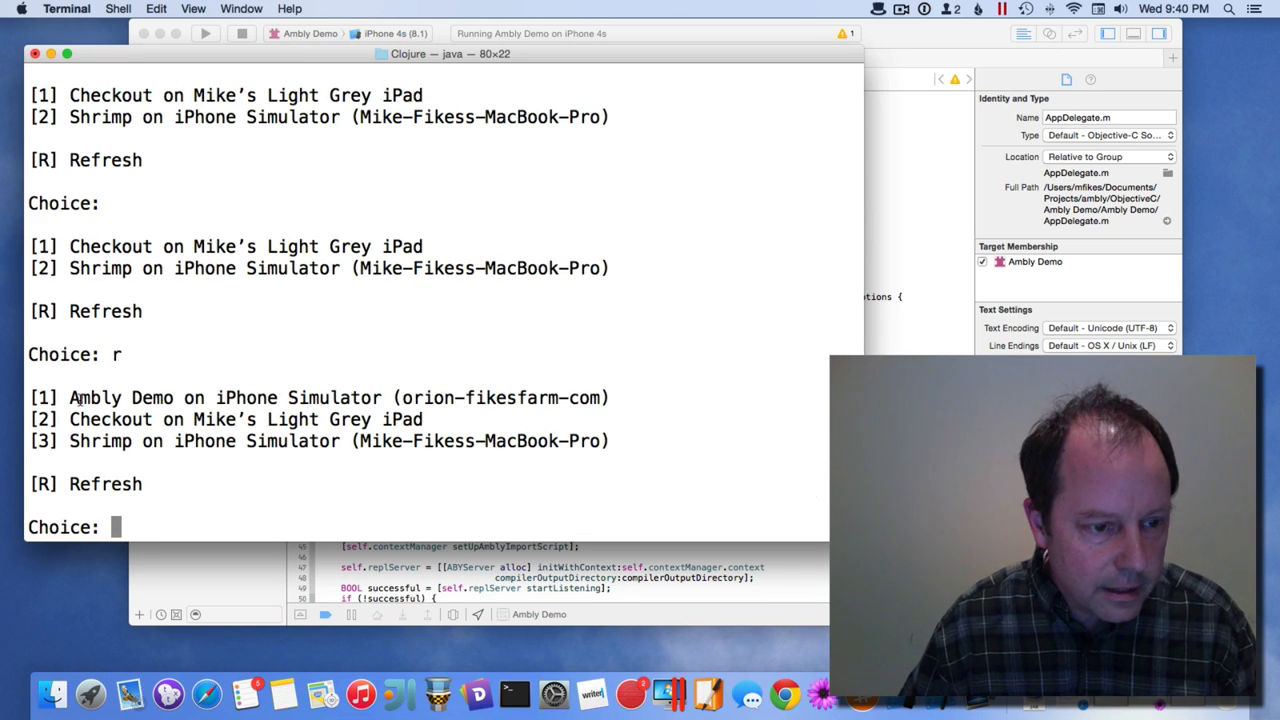
- Refresh the device list with r, then choose 1, Ambly Demo on Mike's iPod touch
double_click(224, 397)
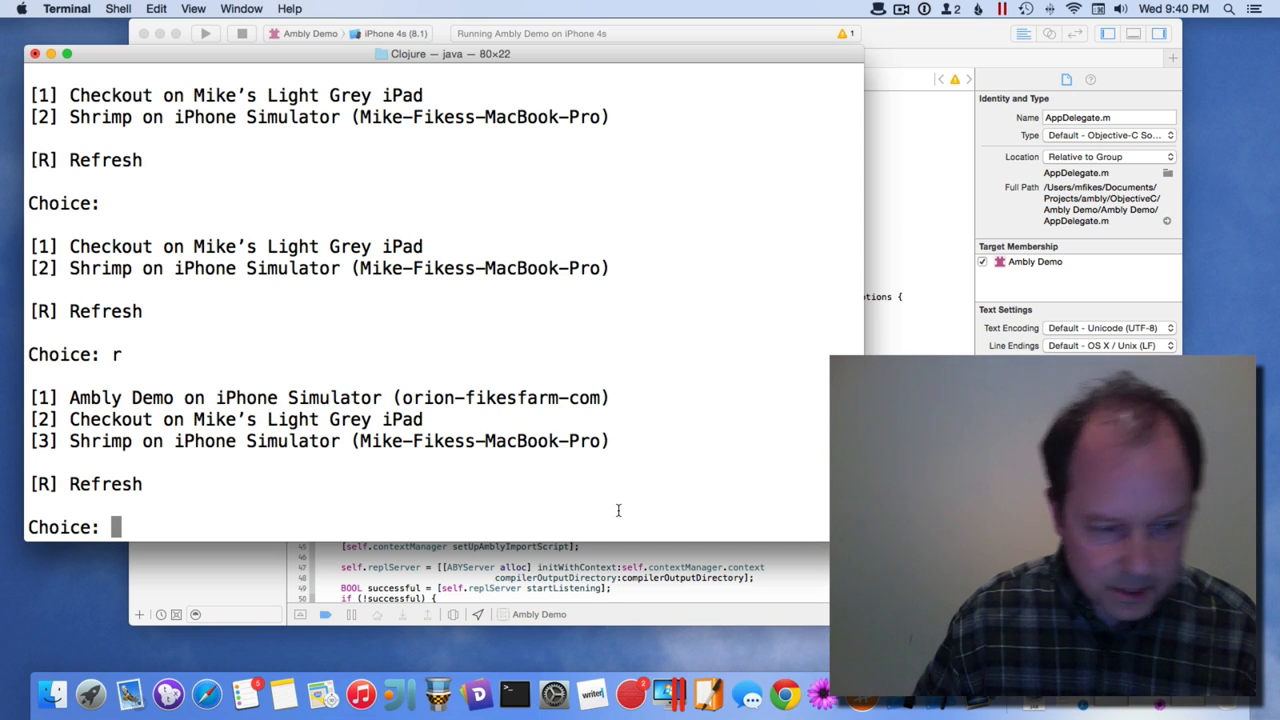
type("r")
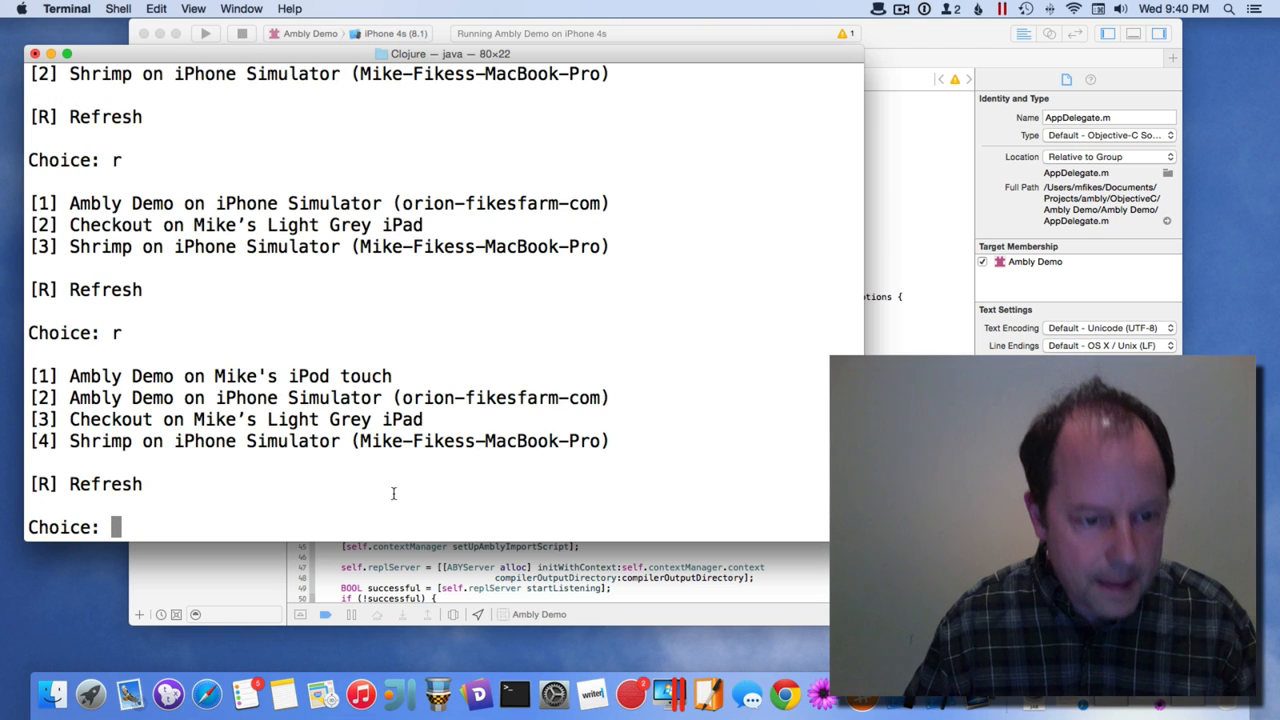
mouse_move(262, 513)
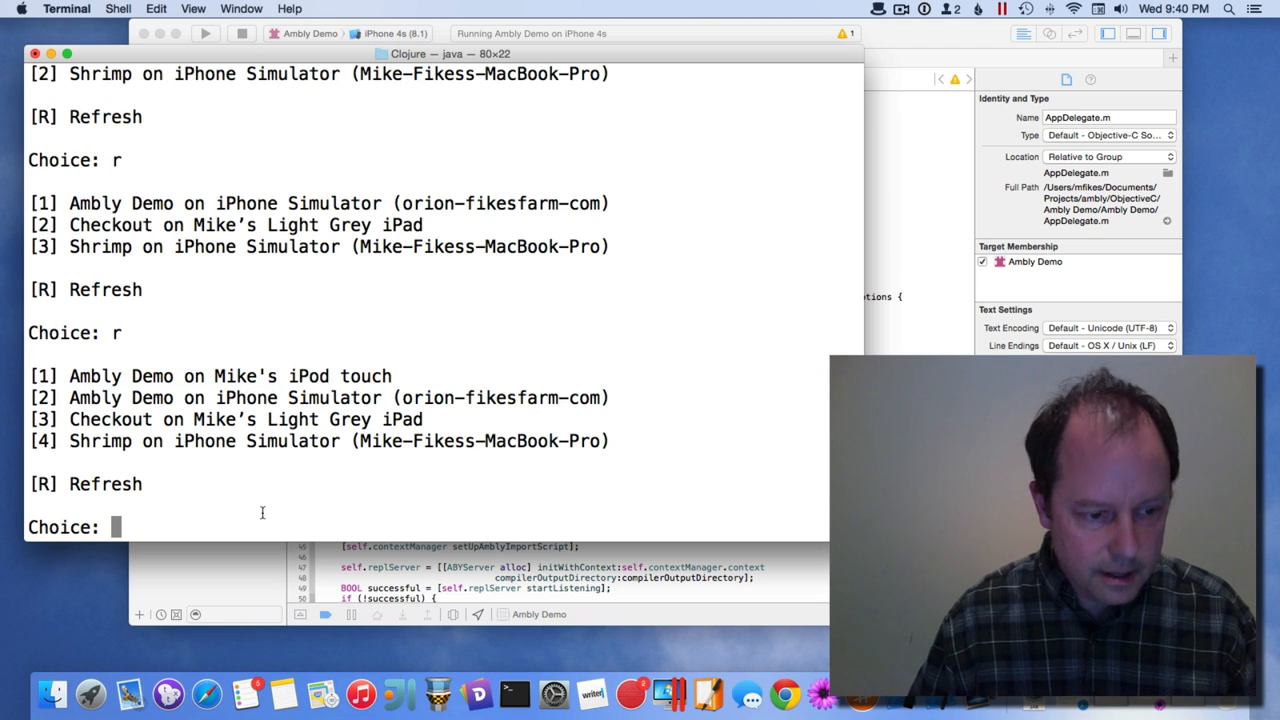
type("1")
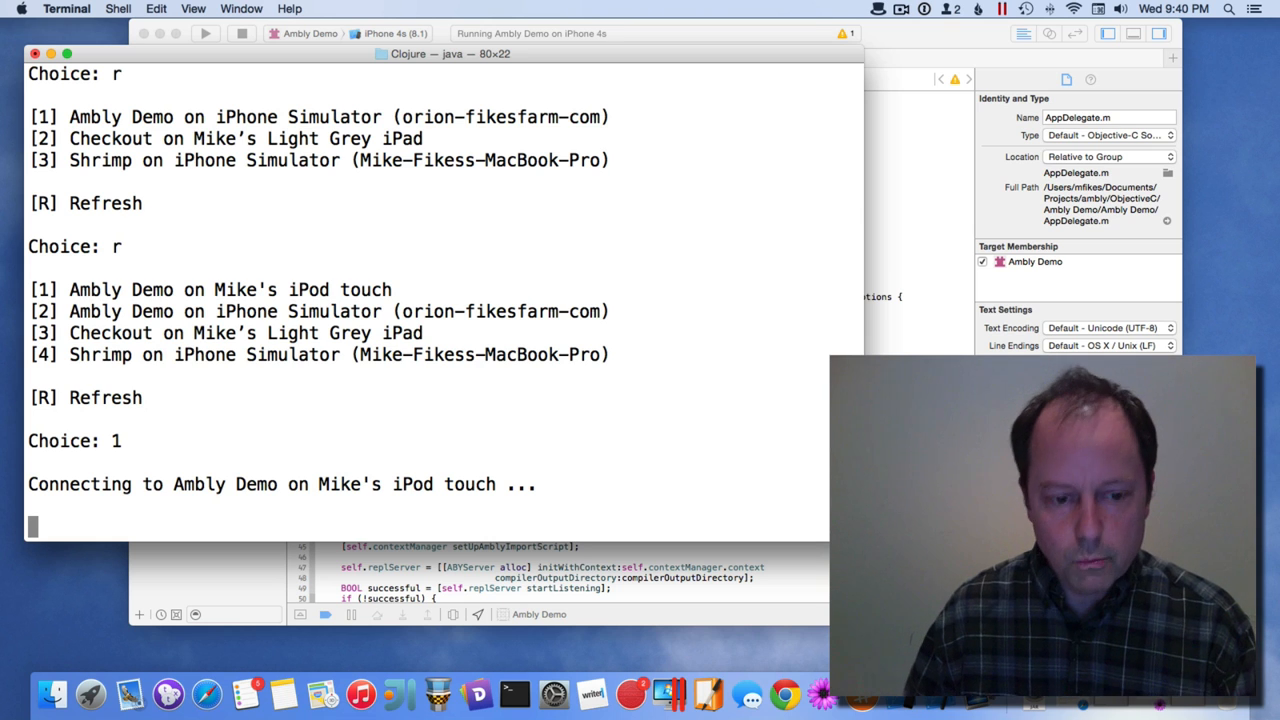
left_click(241, 8)
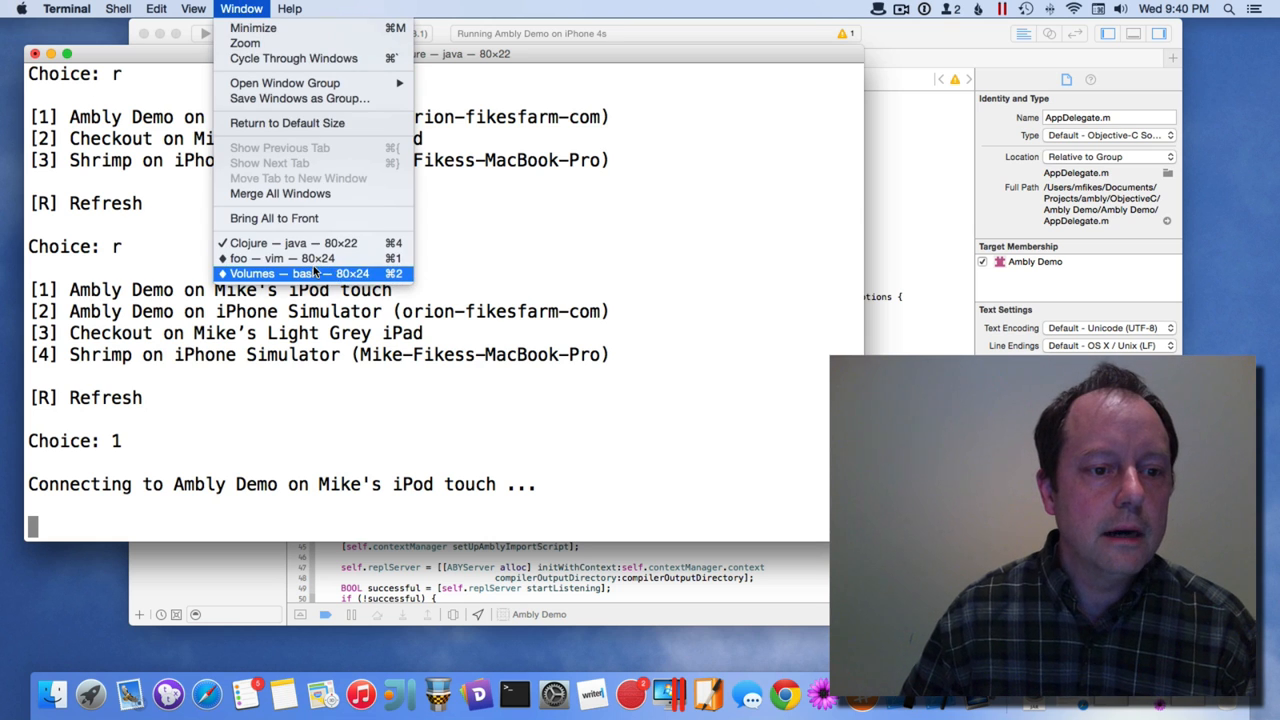
- Switch to the Volumes bash window and list its contents with ls
left_click(290, 273)
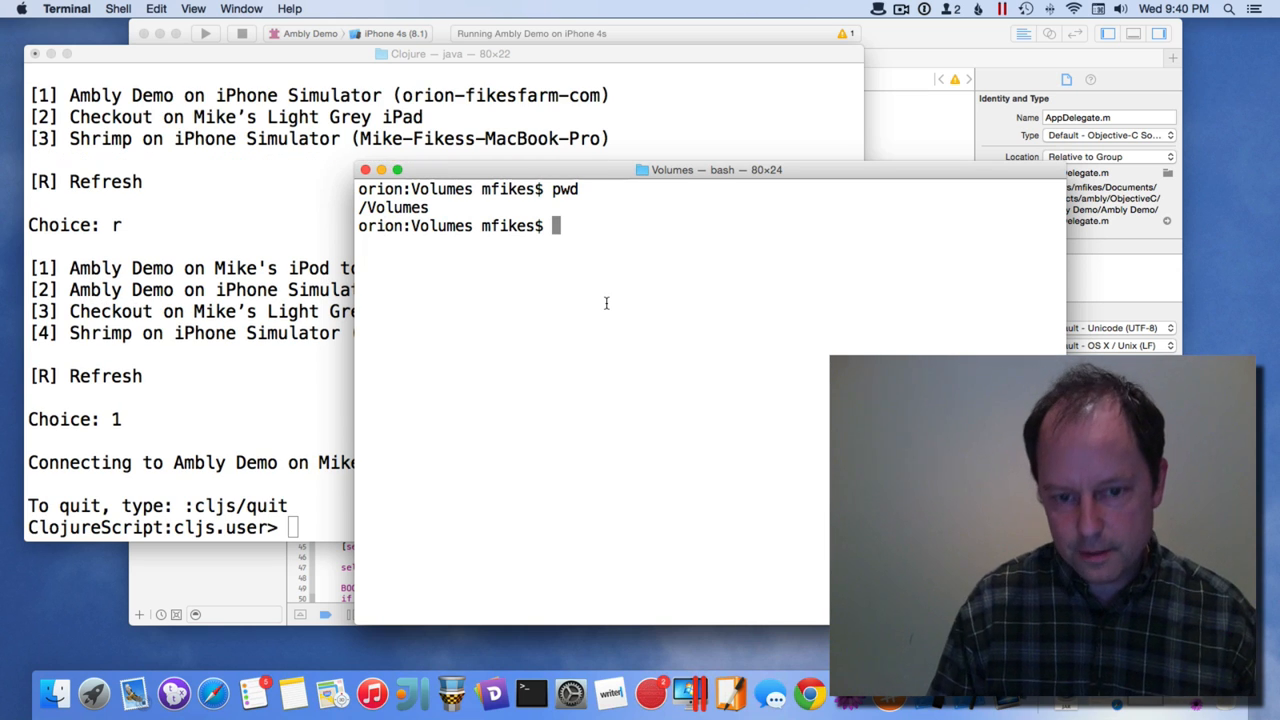
type("ls")
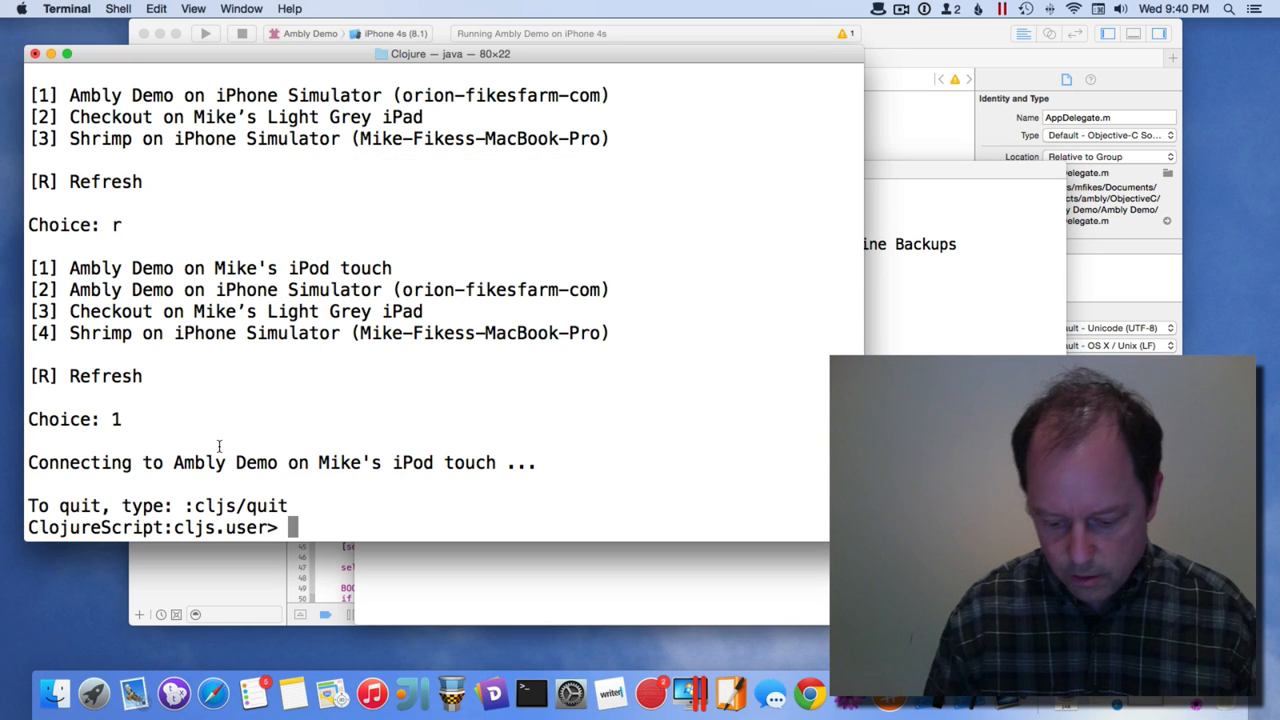
- Evaluate (+ 1 2) in the REPL, then scroll the Safari tutorial for the first and doc forms
type("(+ 1 2")
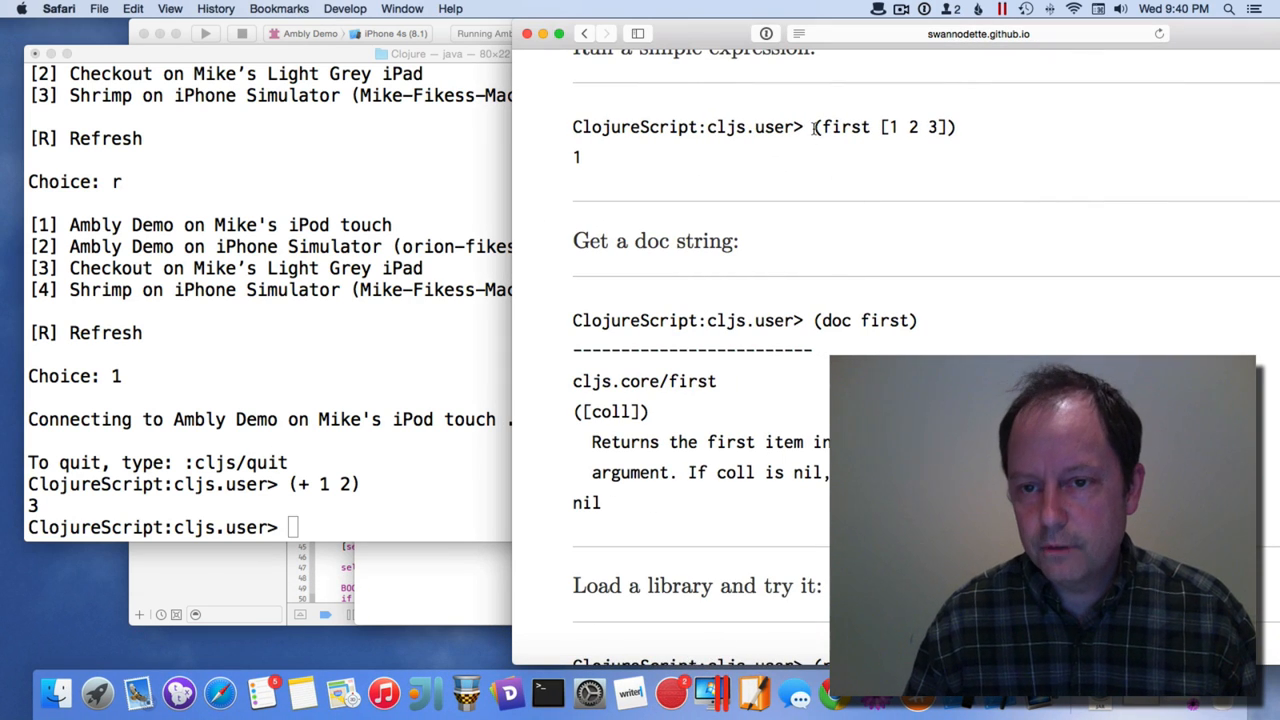
left_click(400, 354)
type("(first [1 2 3])")
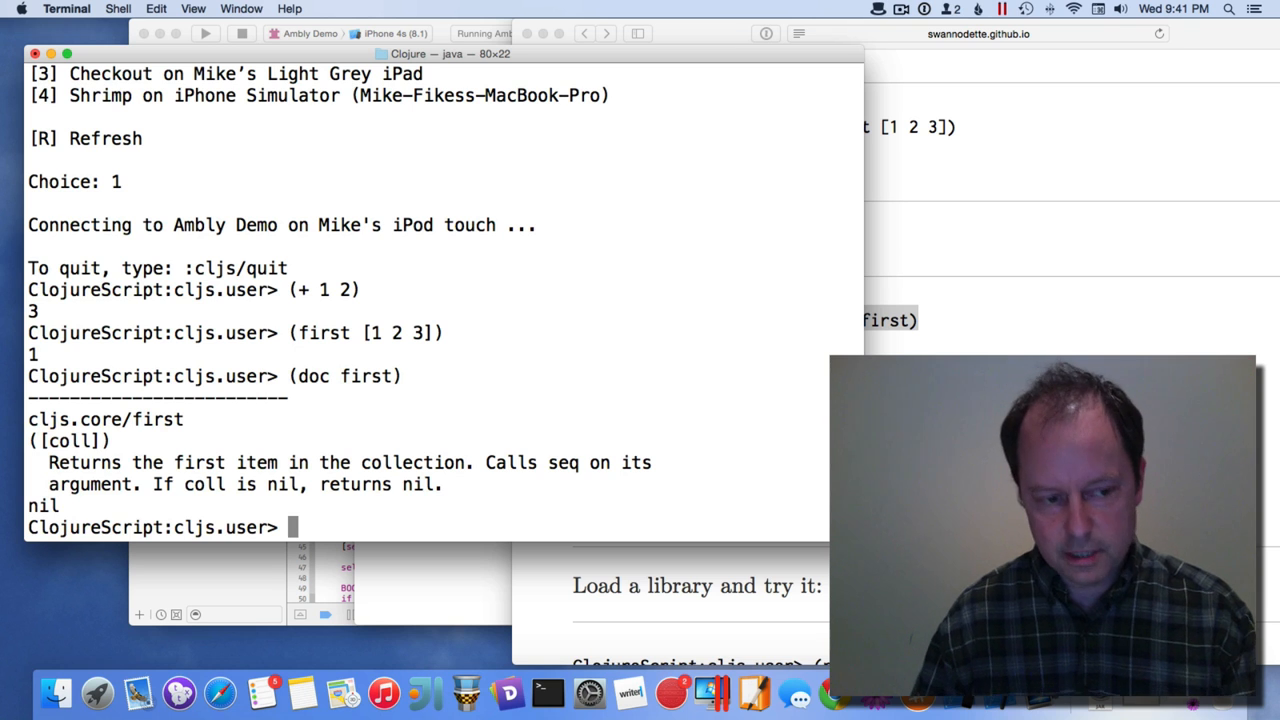
left_click(978, 33)
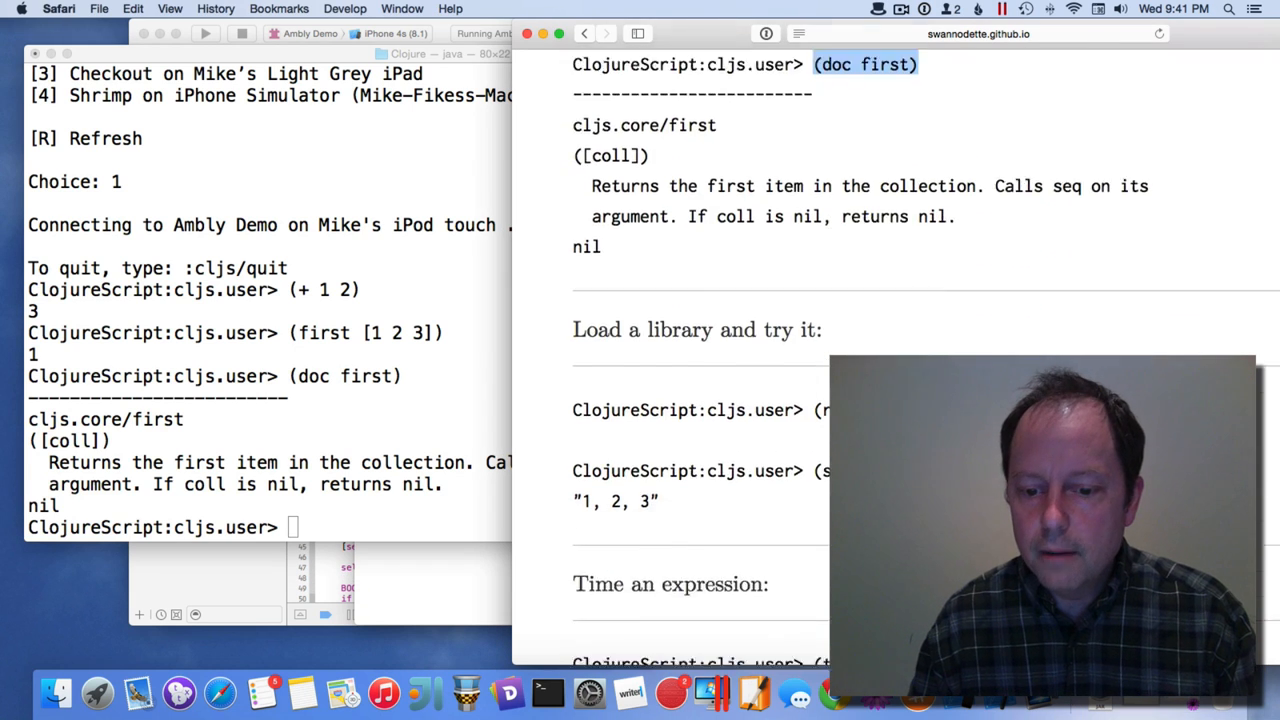
scroll("down", 3)
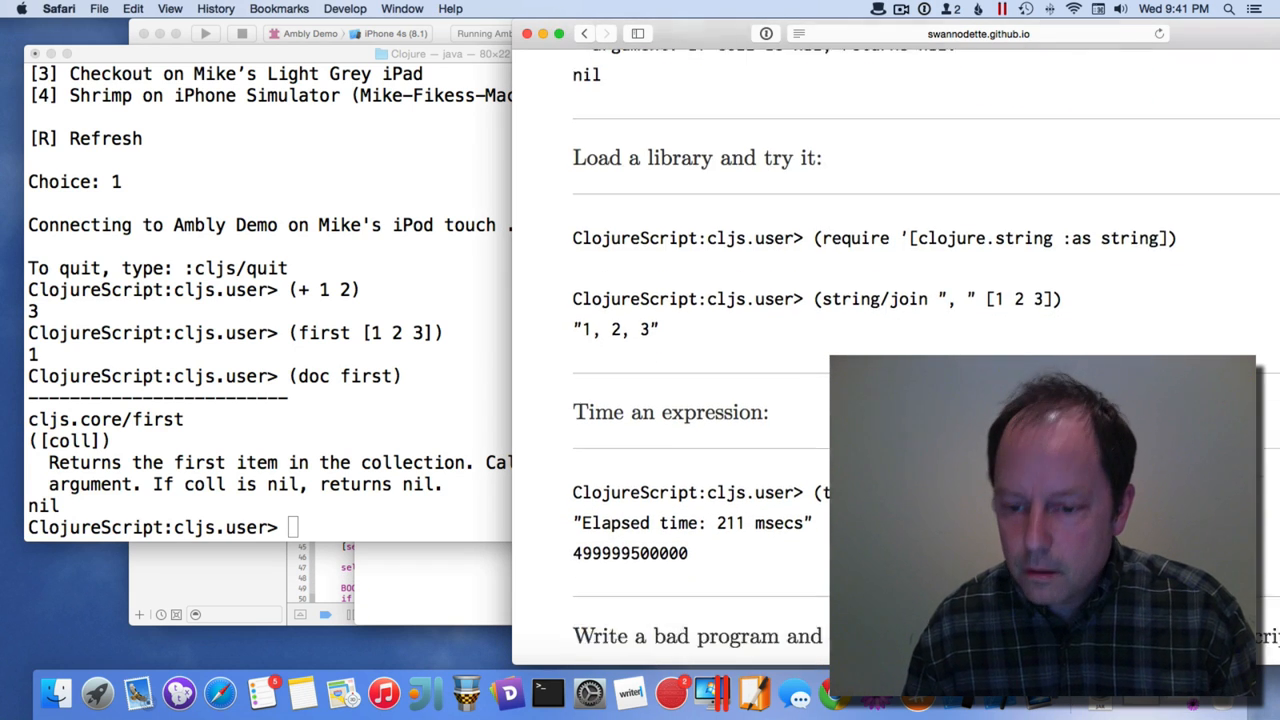
scroll("down", 3)
type("(time (reduce + (range 1000000)))")
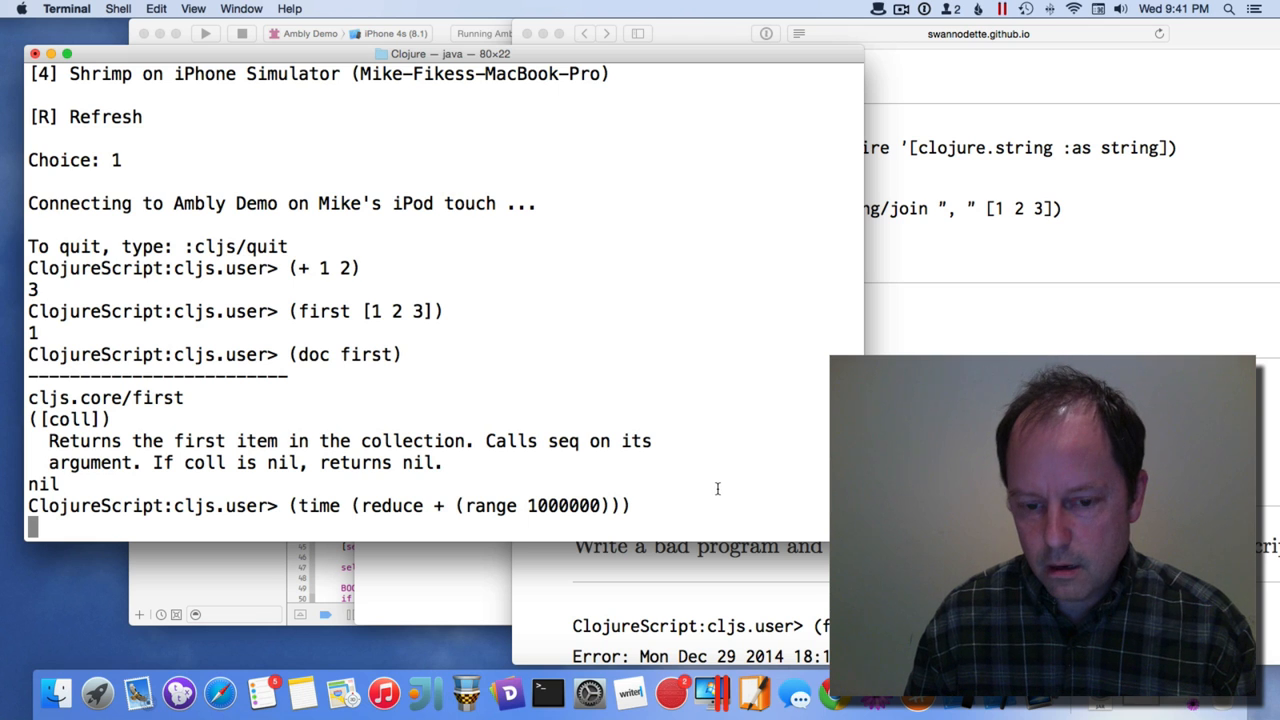
mouse_move(713, 503)
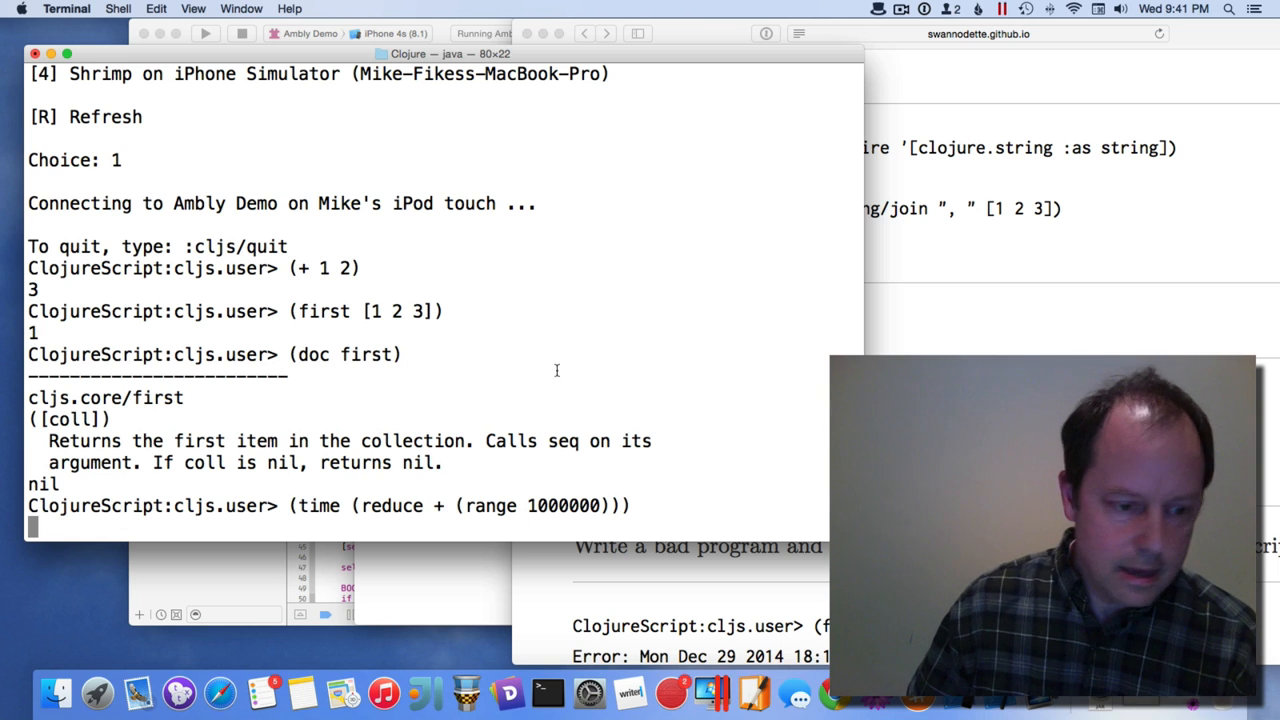
mouse_move(508, 692)
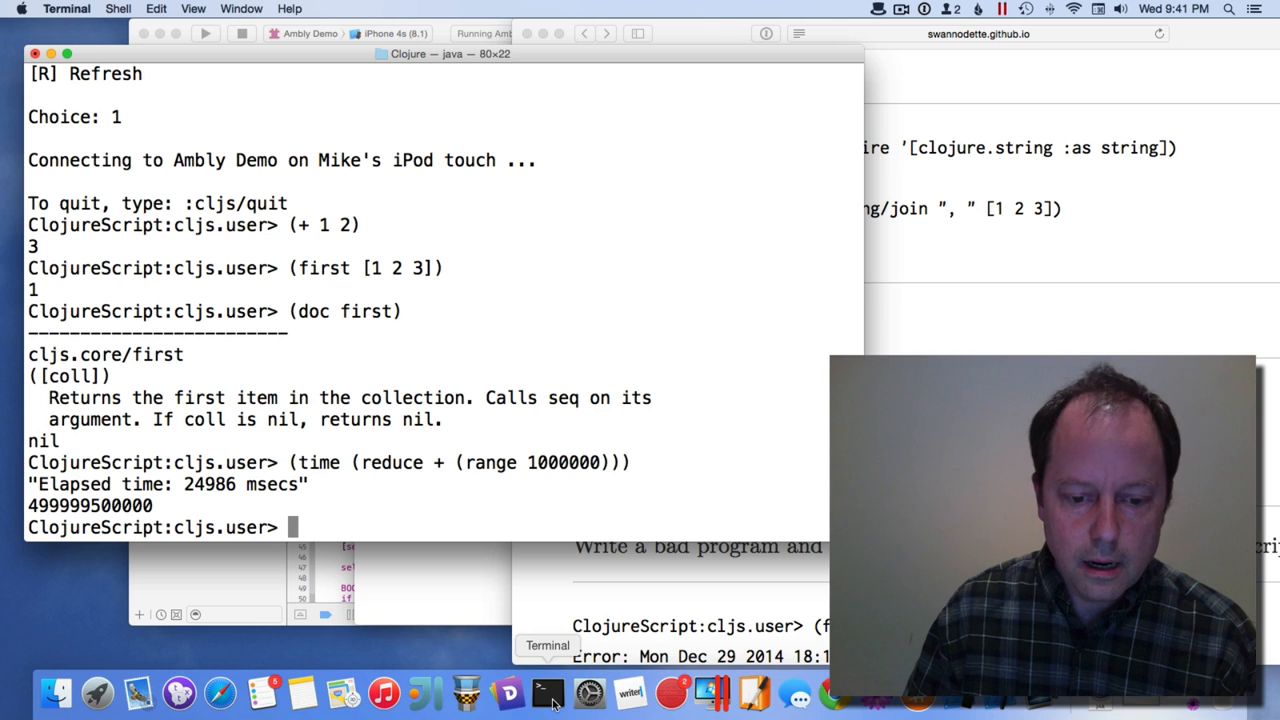
left_click(241, 8)
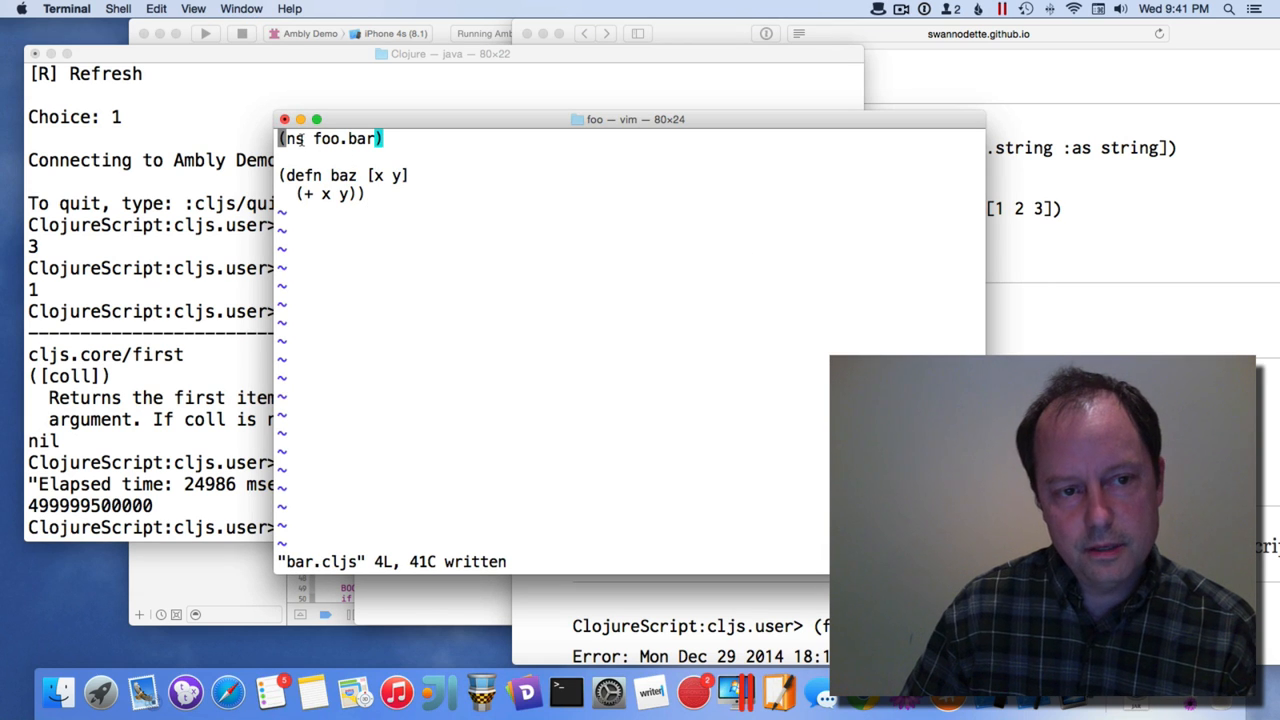
mouse_move(225, 400)
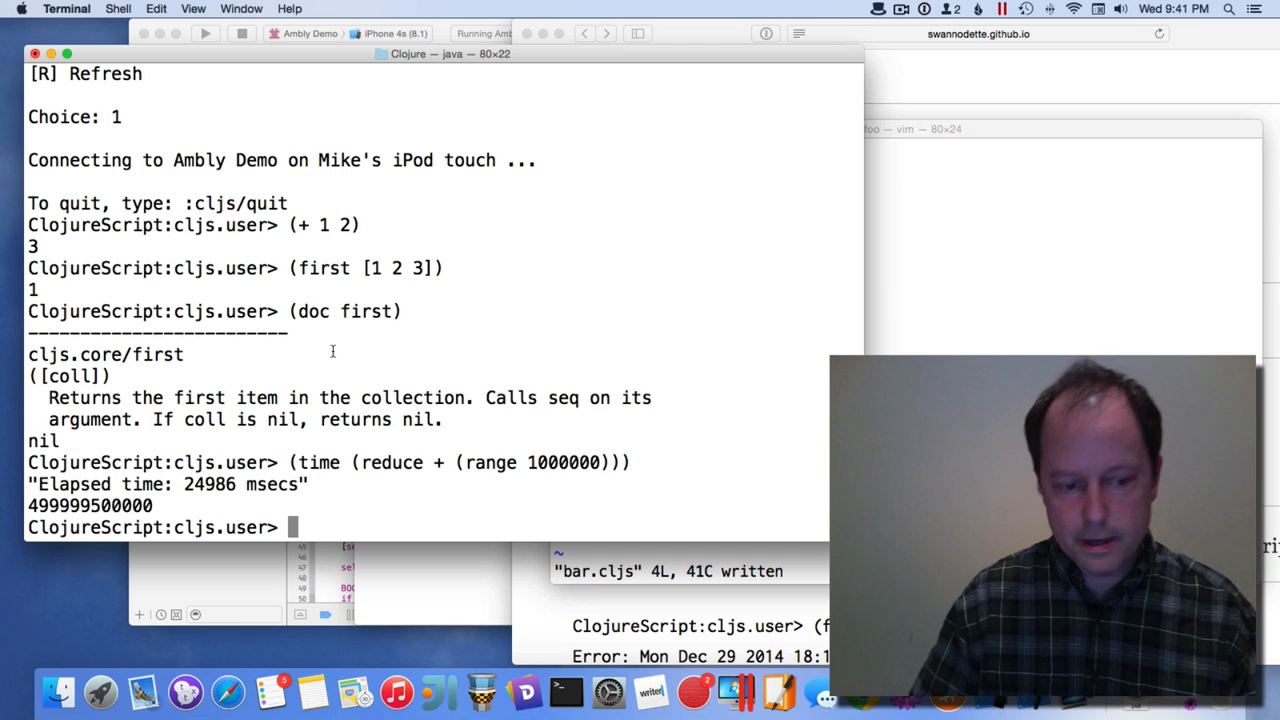
- Evaluate (require 'foo.bar) and (foo.bar/baz 2 3), which returns 5
type("(require")
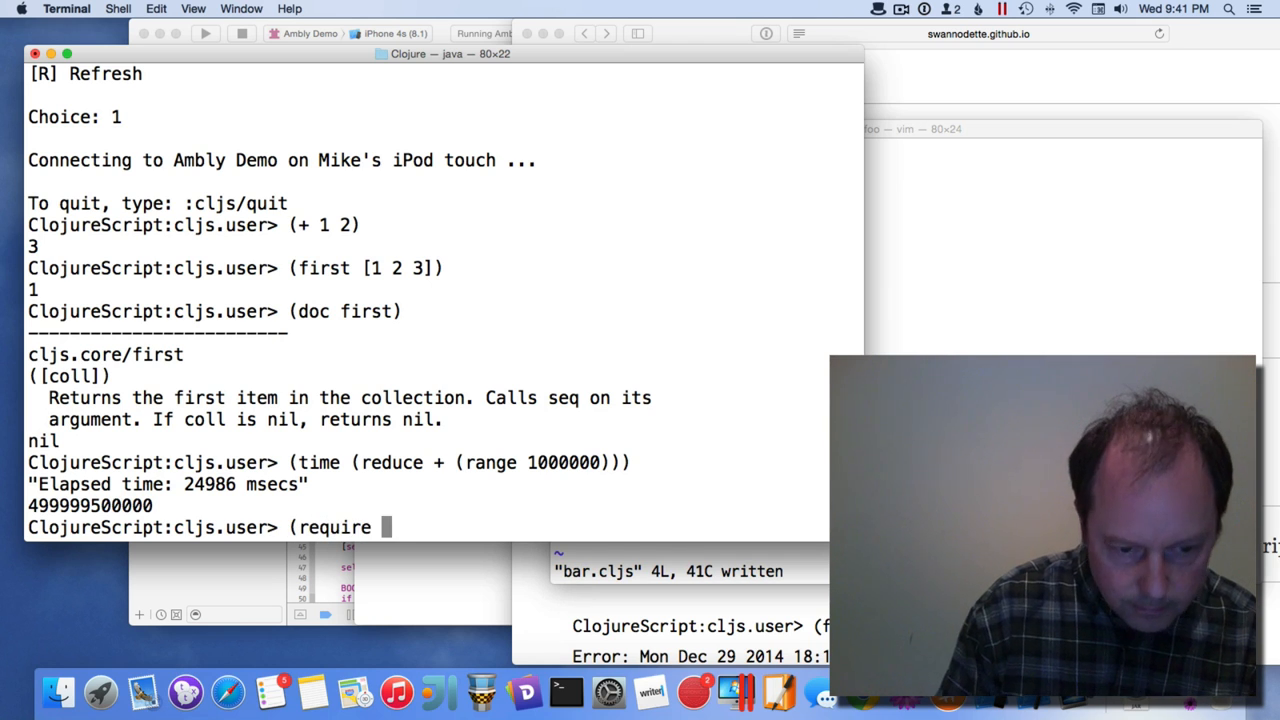
type("'foo.bar)")
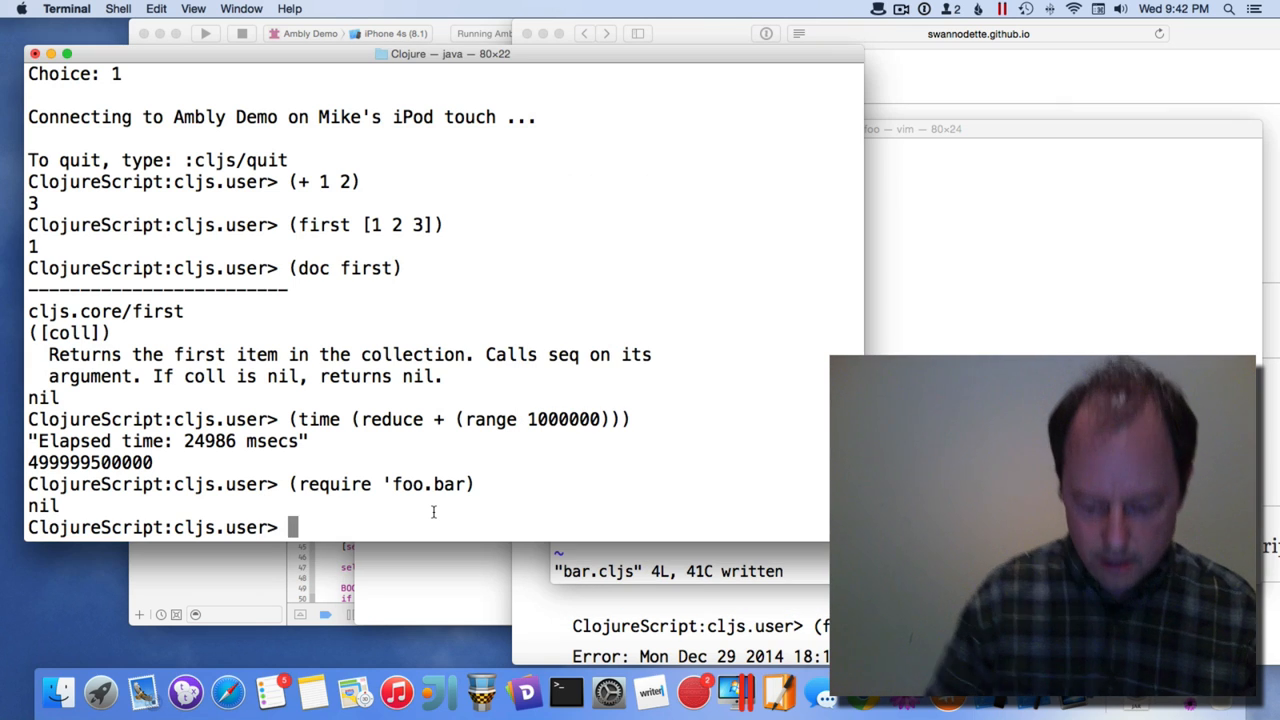
type("(foo.bar")
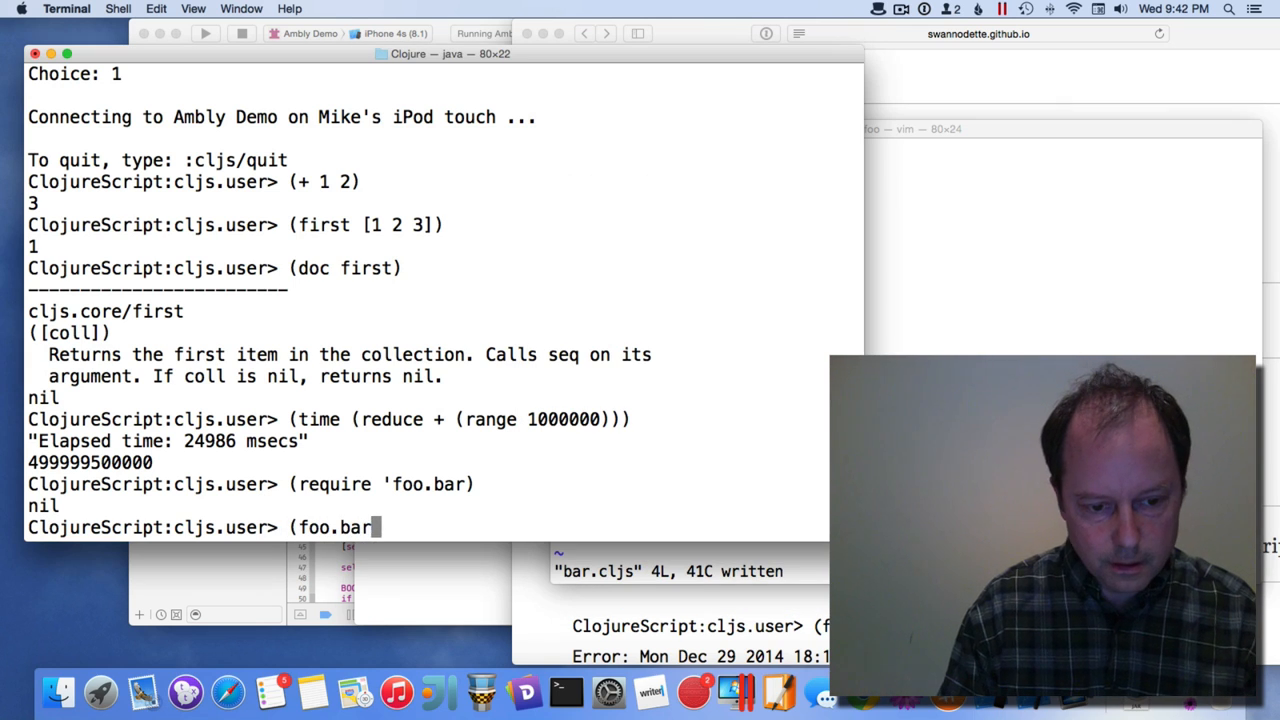
type("/baz 2")
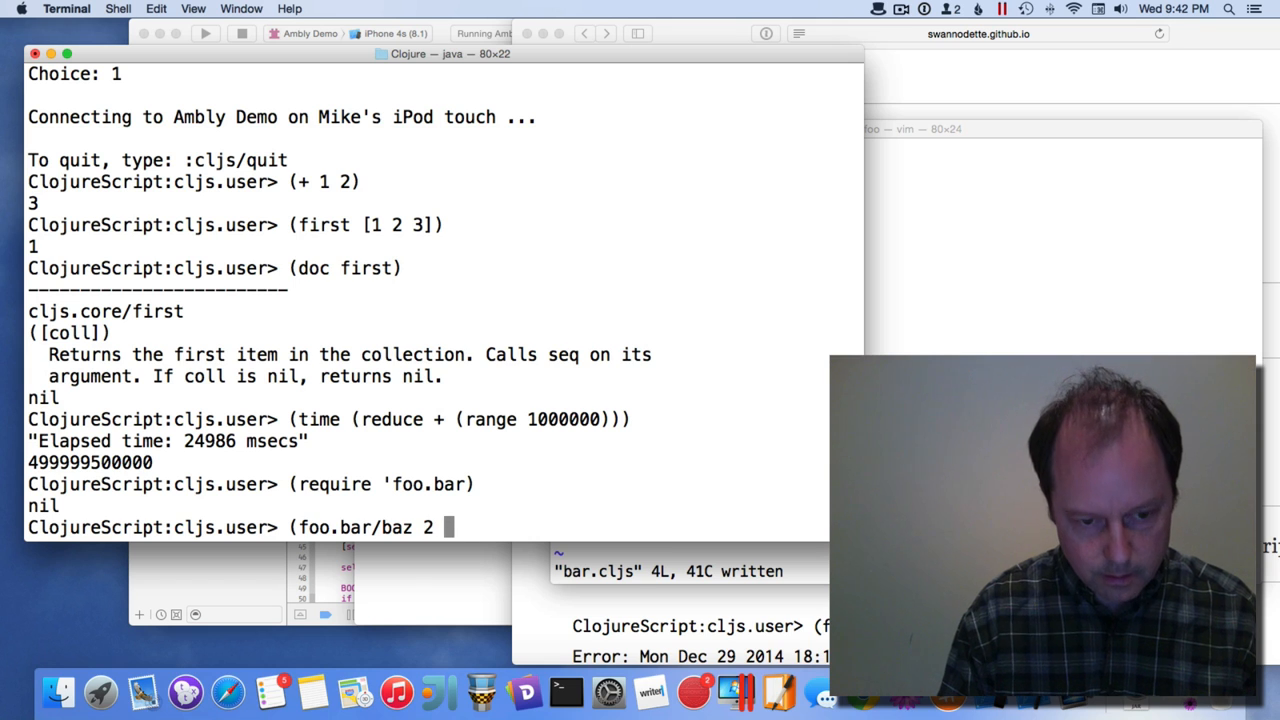
type("3)")
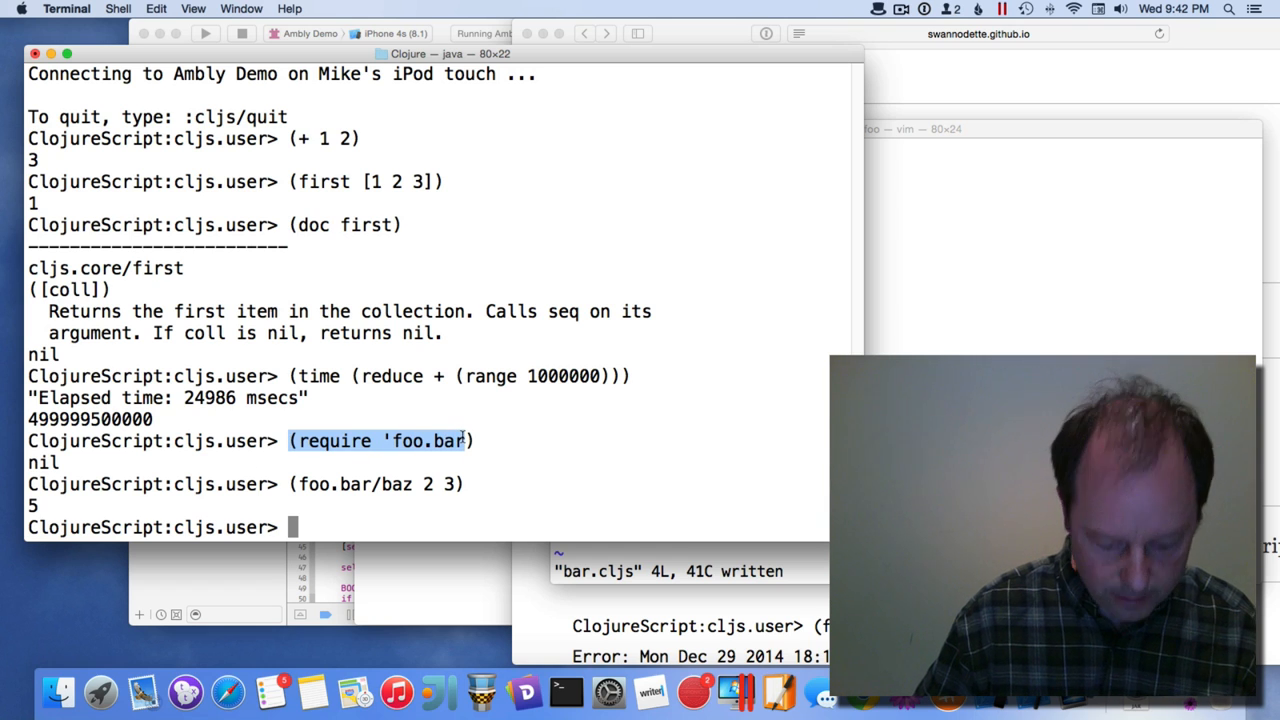
- Evaluate (require 'foo.bar :reload) and rerun (foo.bar/baz 2 3), now returning 6
type("(require 'foo.bar :reload")
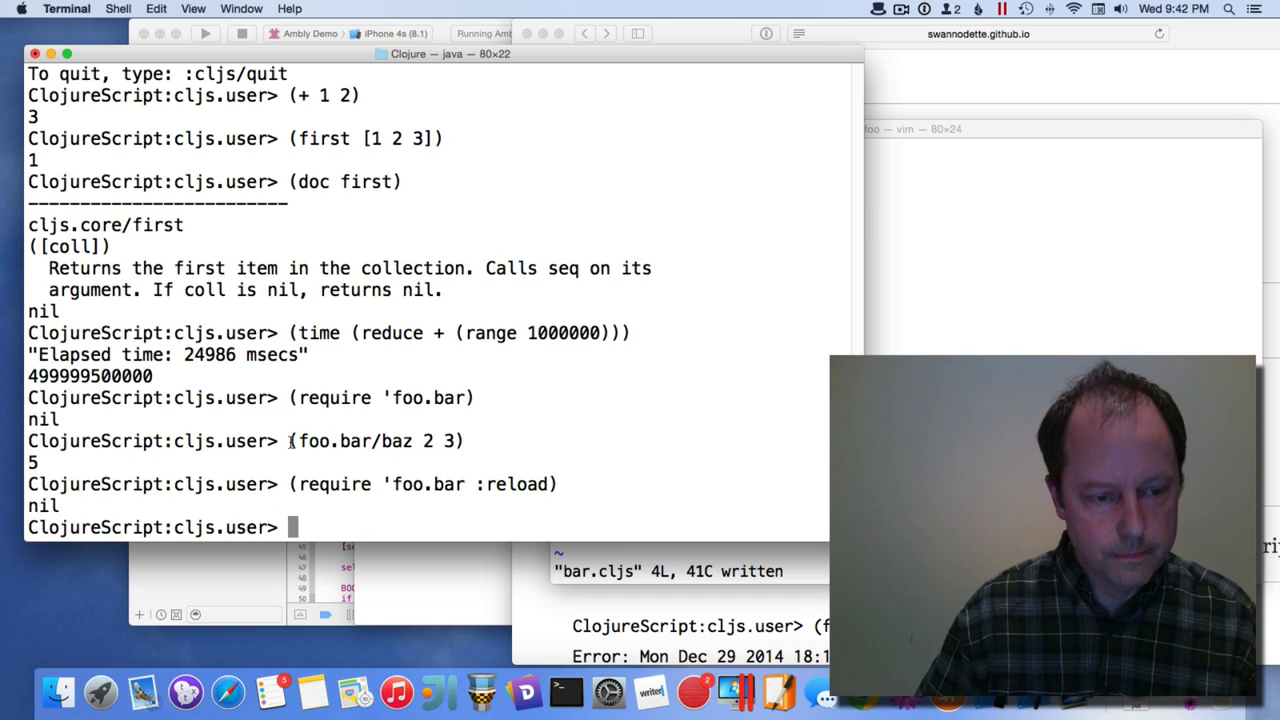
type("(foo.bar/baz 2 3)")
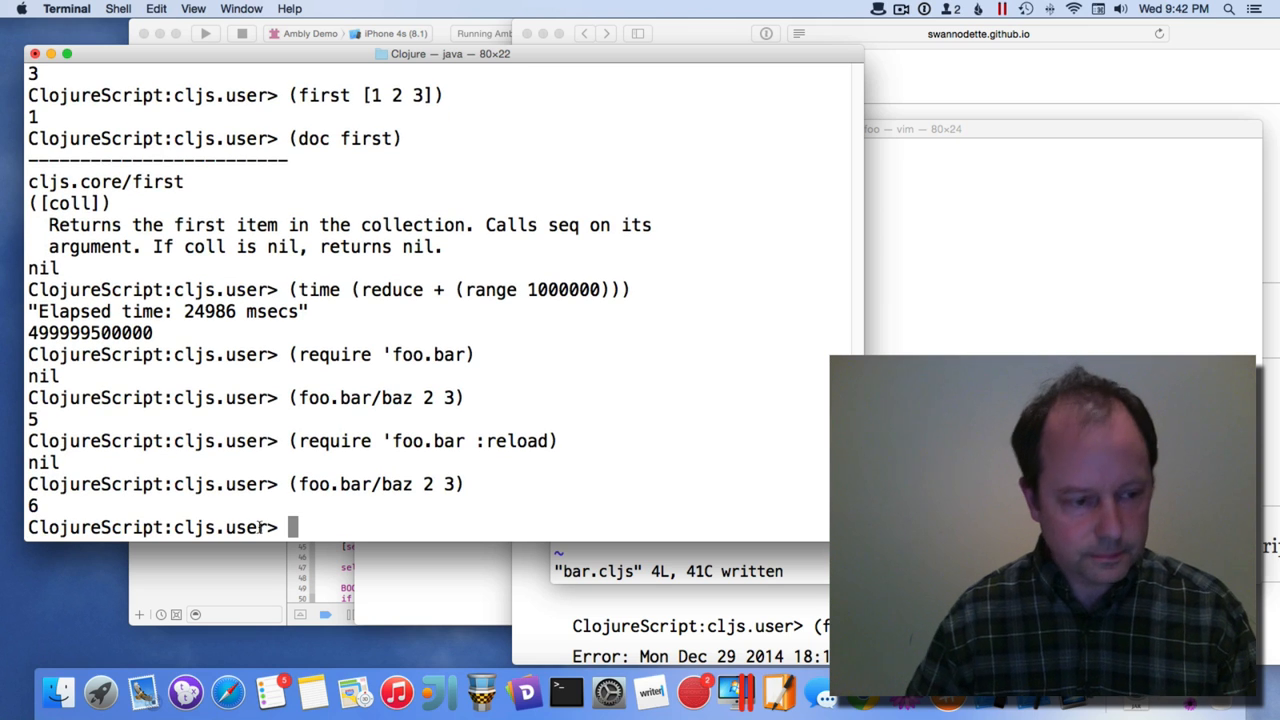
mouse_move(685, 367)
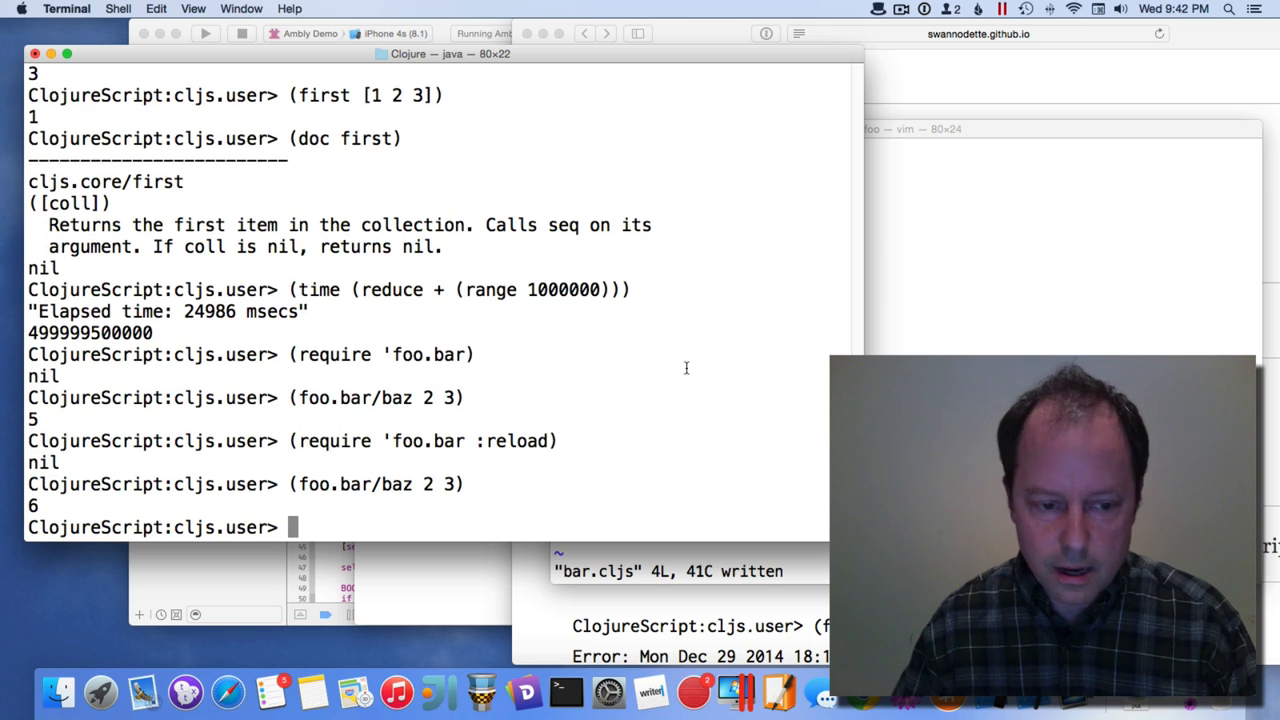
mouse_move(645, 450)
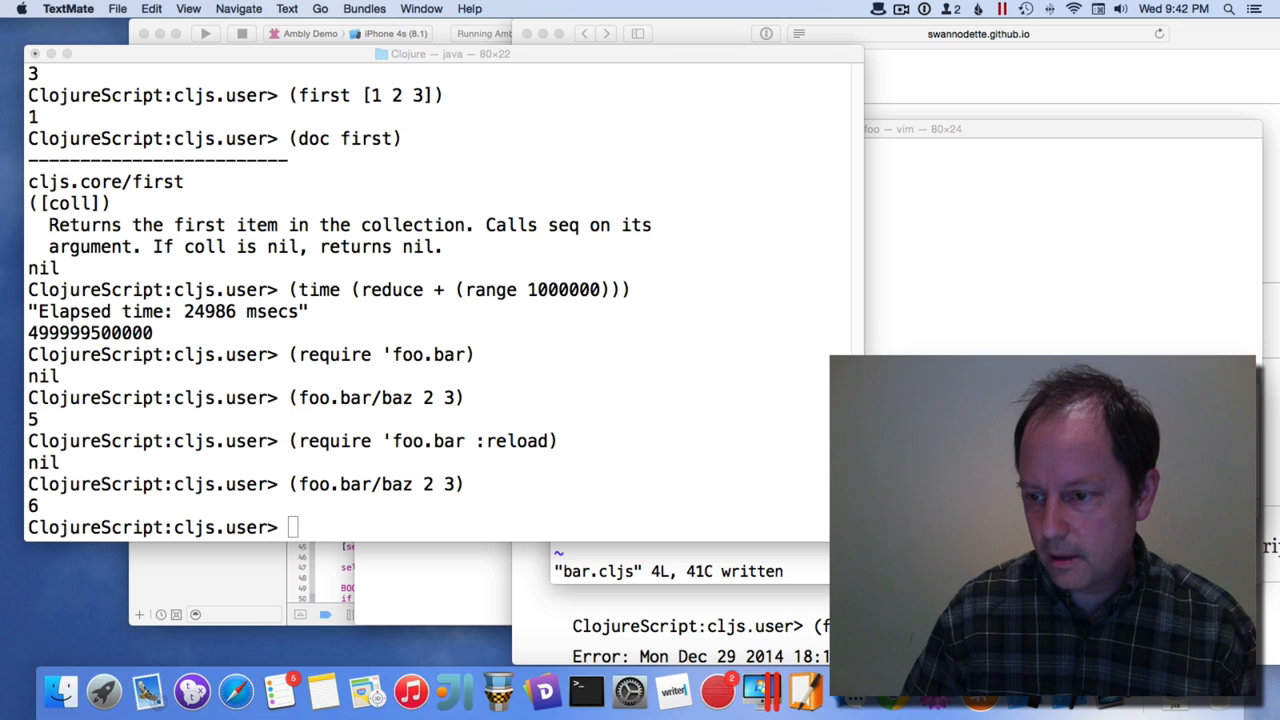
- Enter (js/setTimeout (fn [] (print "hello")) 3000) at the cljs.user prompt
type("(js/setTimeout (fn [] (print \"hello\")) 3000)")
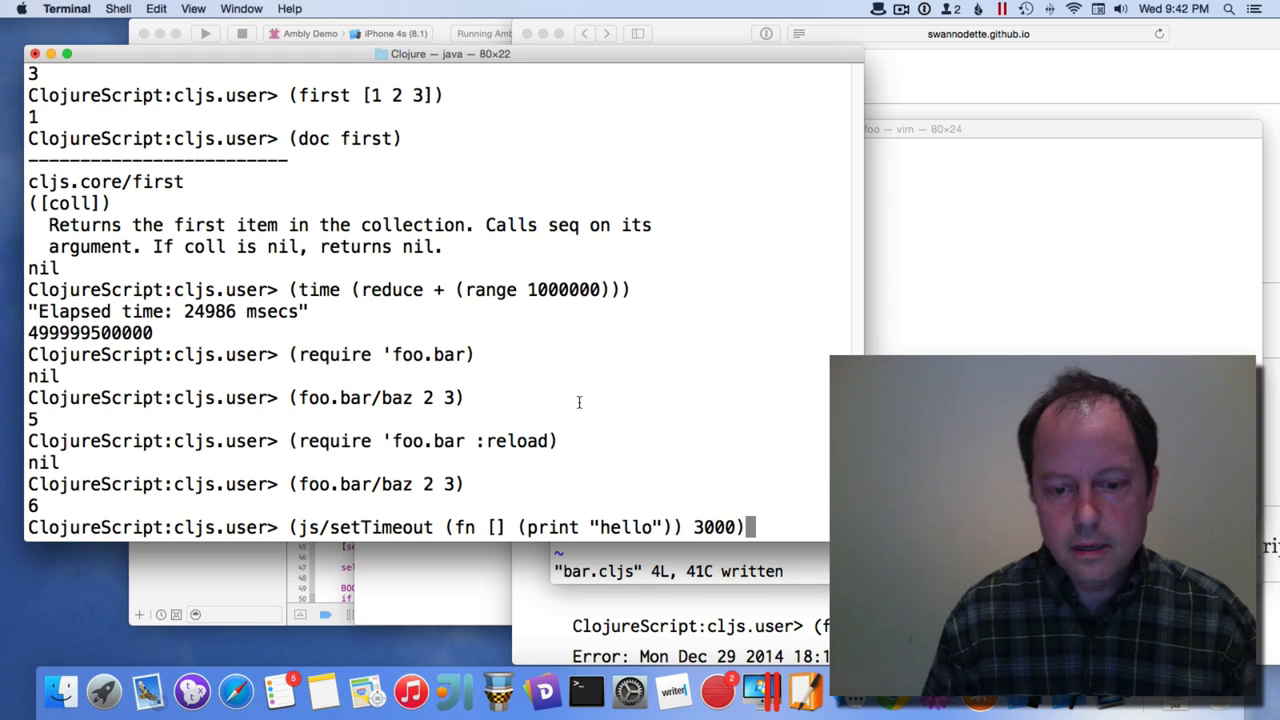